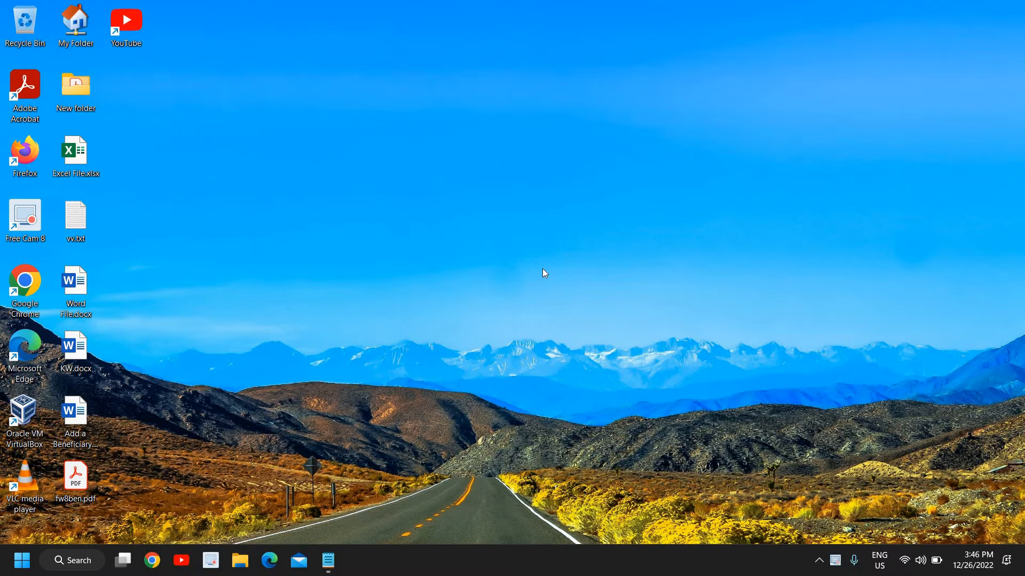
{"action": "mouse_move", "coordinate": [548, 271]}
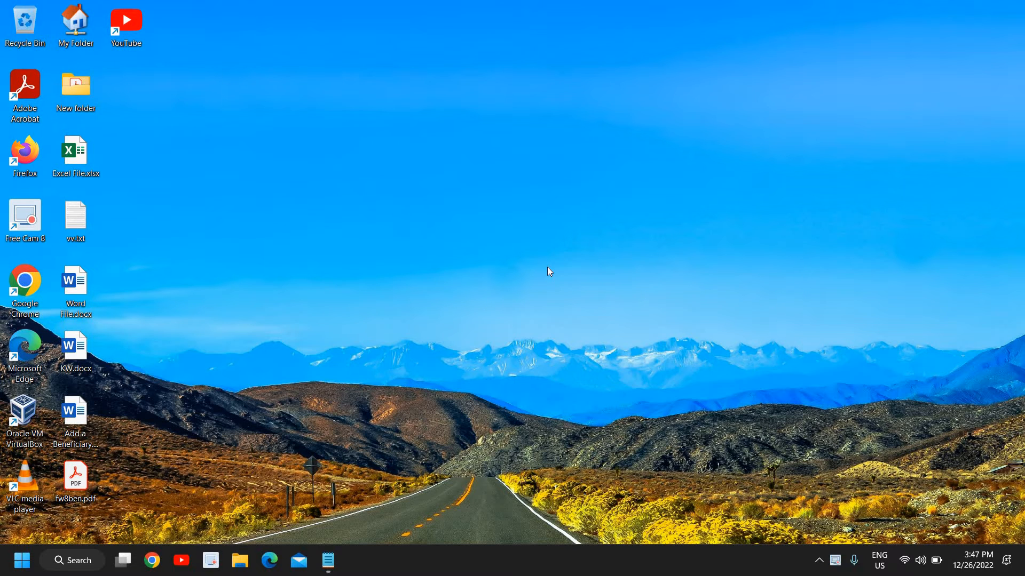
{"action": "mouse_move", "coordinate": [819, 562]}
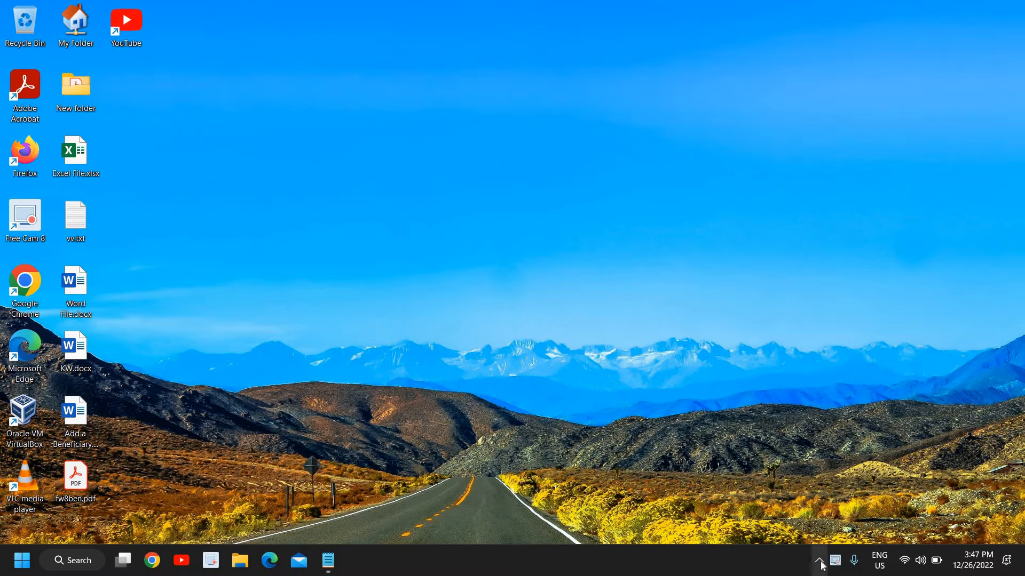
Step: Reveal the hidden tray icons and bring up the Start button's quick links to reach Settings
{"action": "left_click", "coordinate": [819, 560]}
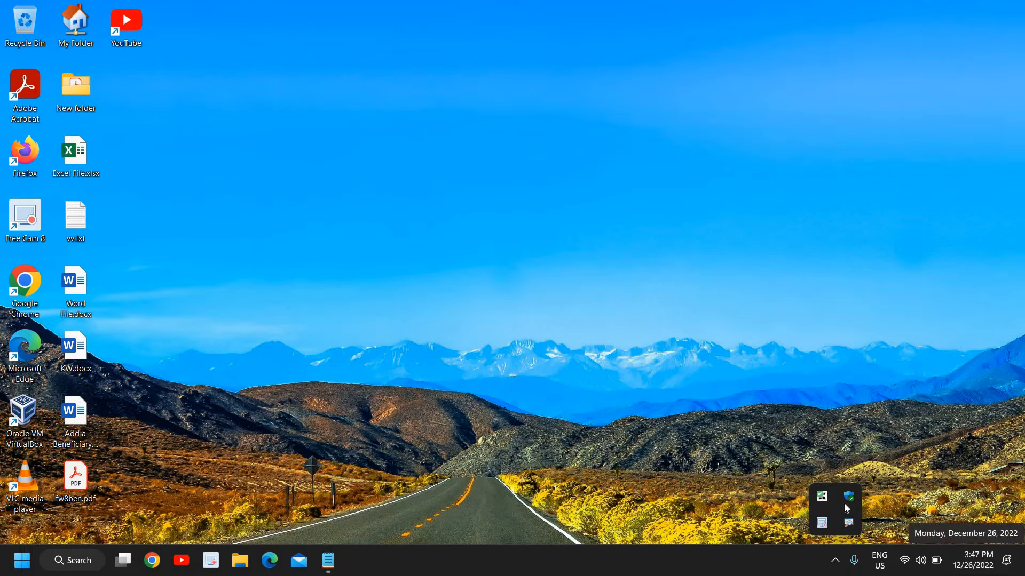
{"action": "mouse_move", "coordinate": [848, 497]}
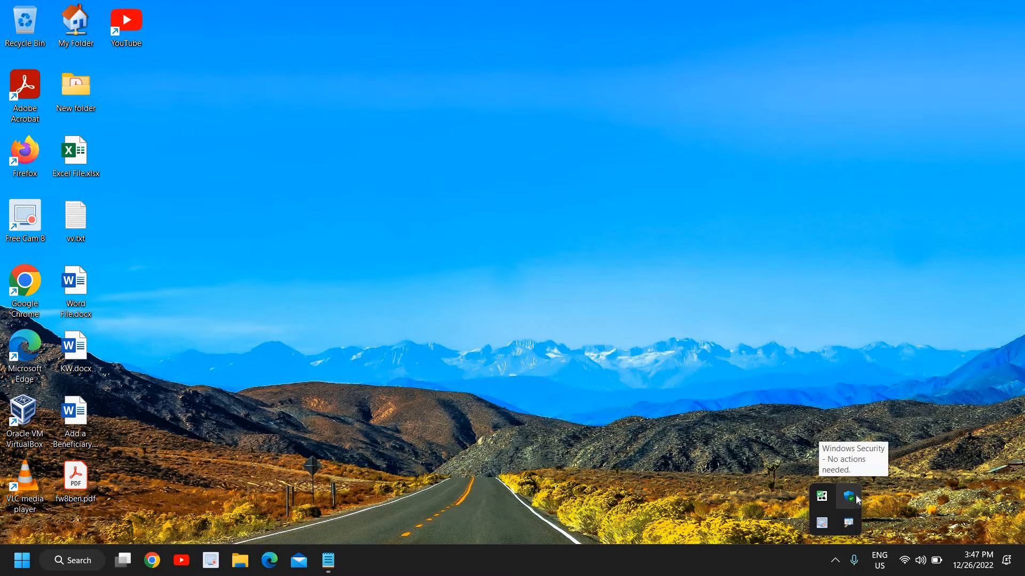
{"action": "mouse_move", "coordinate": [857, 500]}
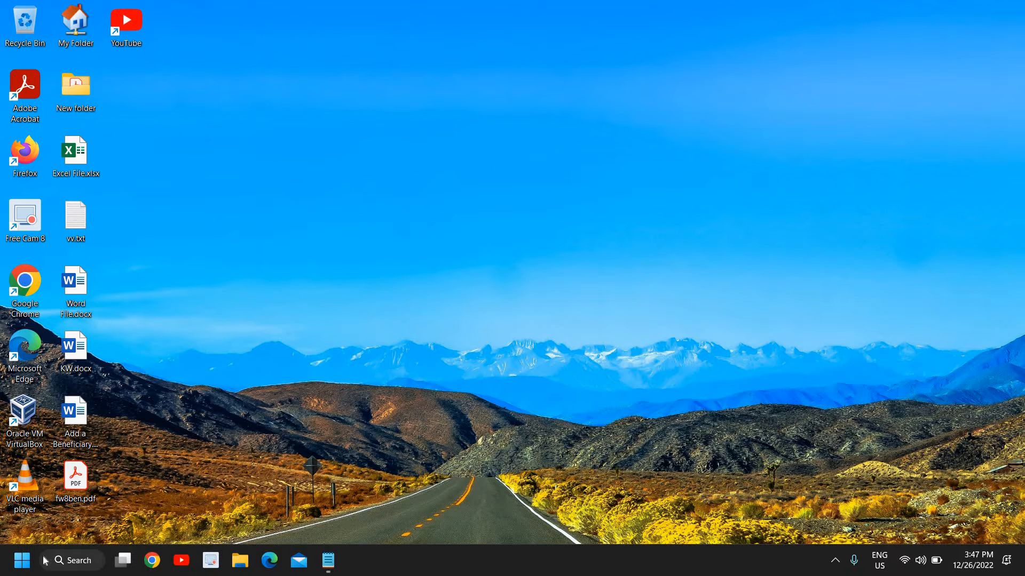
{"action": "right_click", "coordinate": [21, 560]}
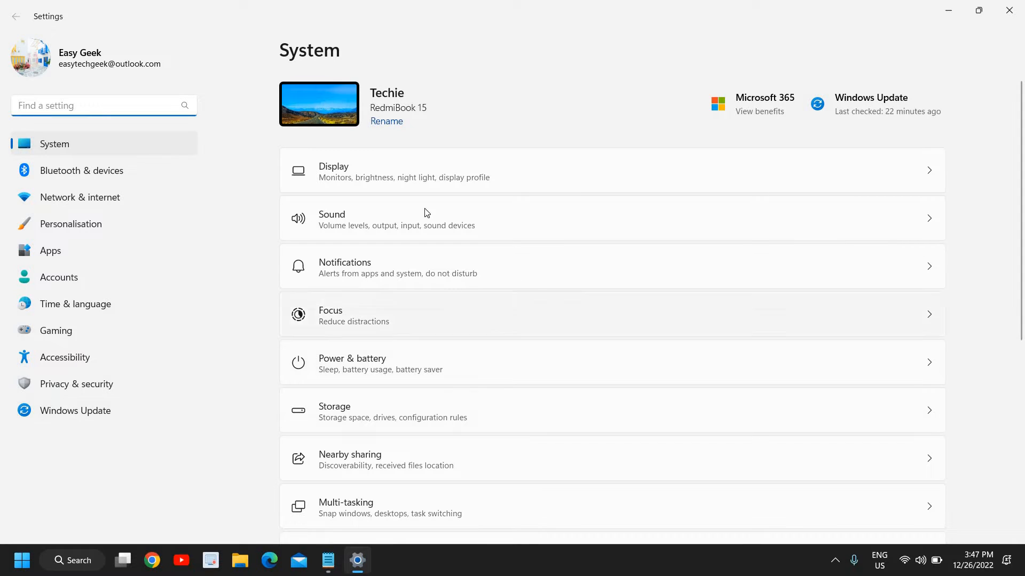
{"action": "mouse_move", "coordinate": [120, 246]}
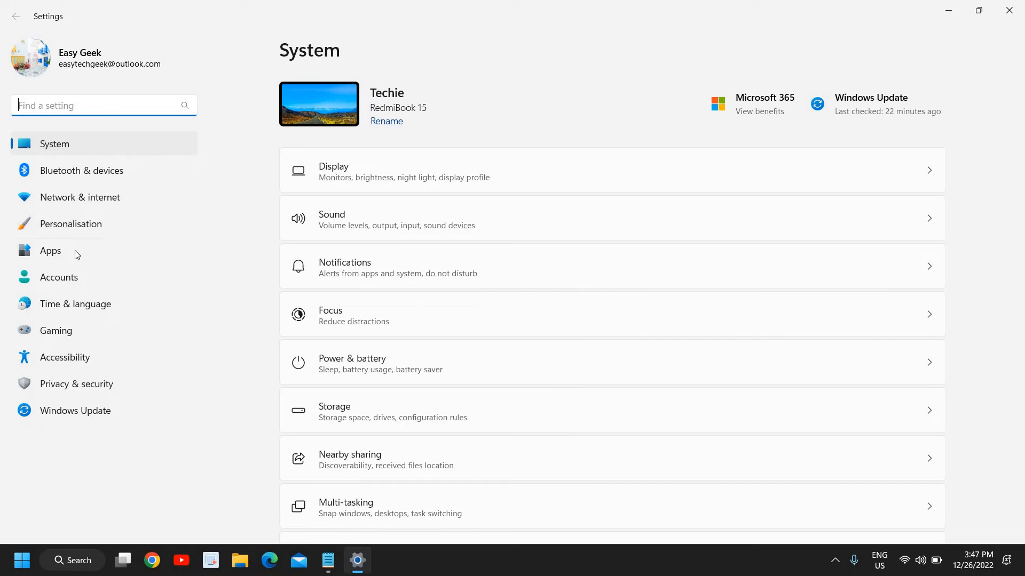
Step: Go to the Apps section of Settings
{"action": "left_click", "coordinate": [51, 250]}
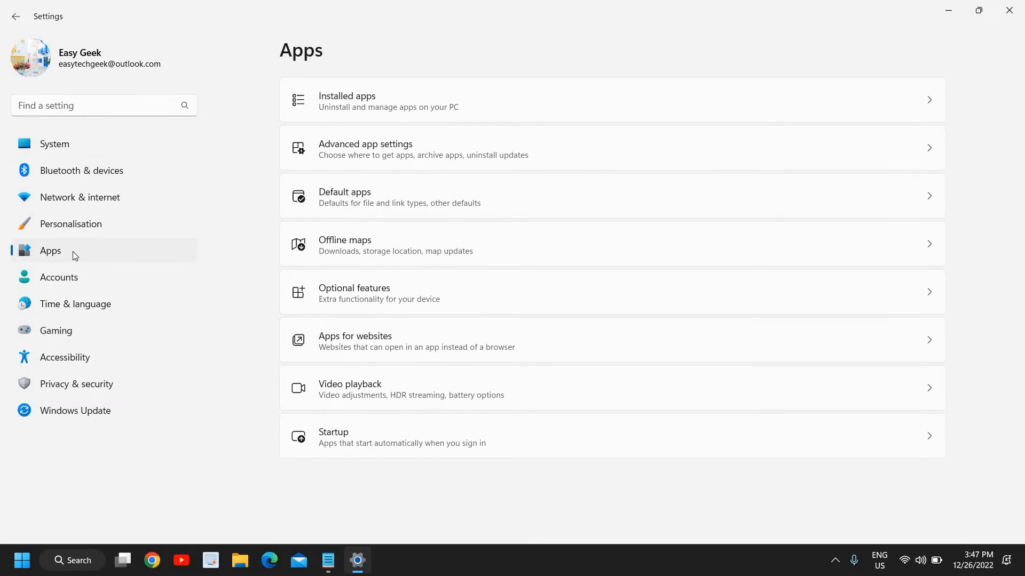
{"action": "mouse_move", "coordinate": [444, 102]}
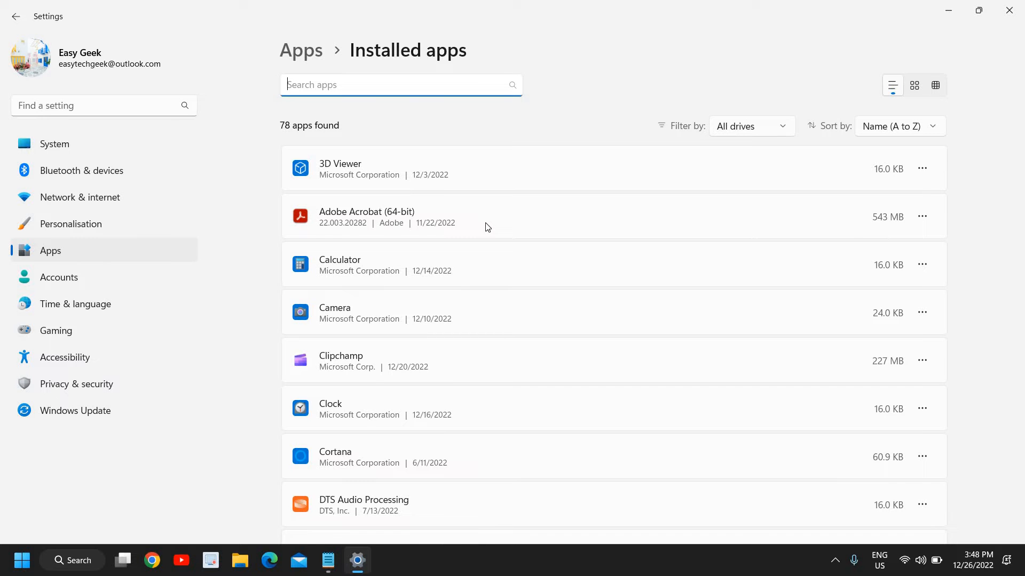
Step: Scroll the Installed apps list to Windows Security and show its more-options menu
{"action": "scroll", "scroll_direction": "down", "scroll_amount": 3}
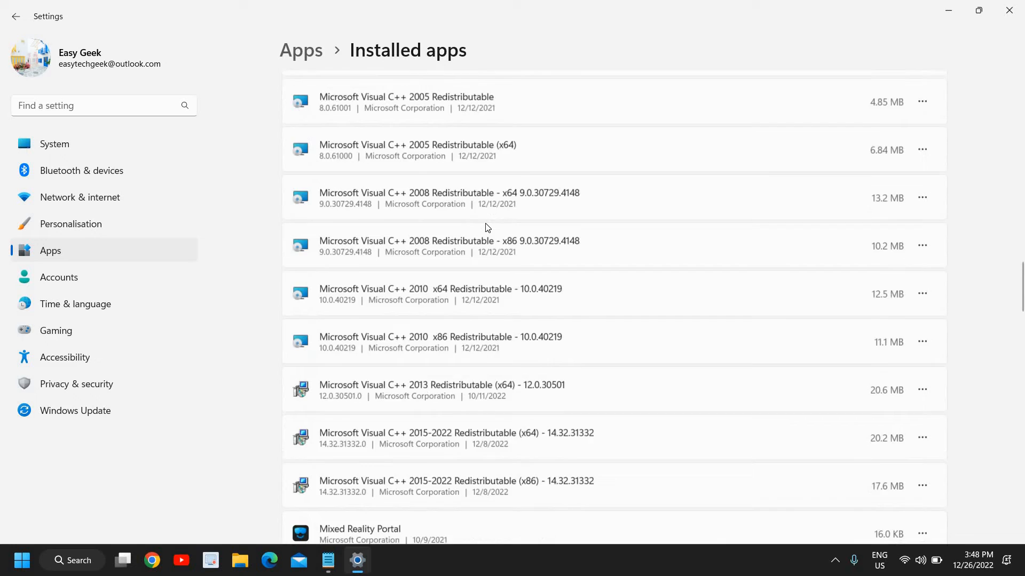
{"action": "scroll", "scroll_direction": "down", "scroll_amount": 3}
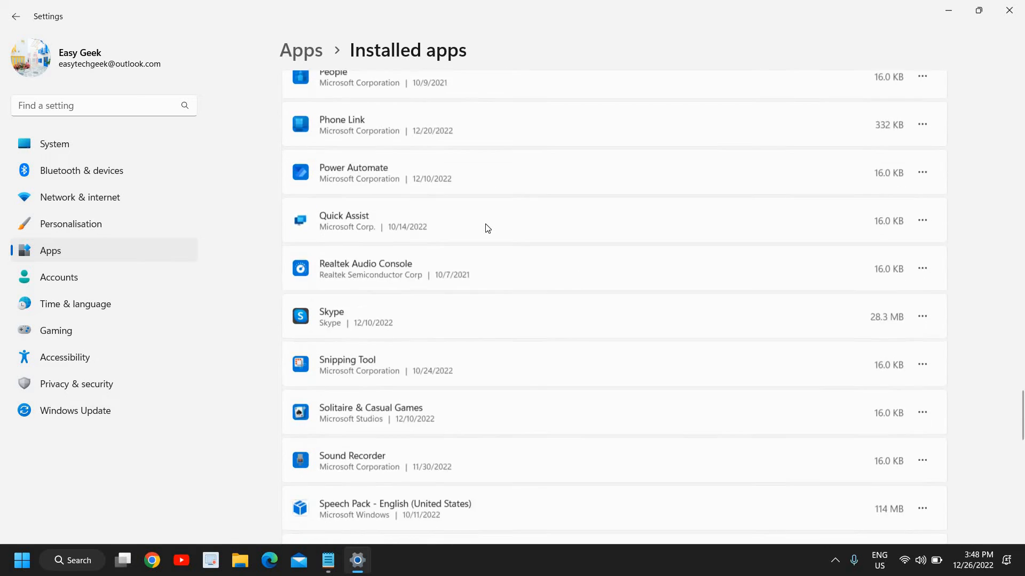
{"action": "scroll", "scroll_direction": "down", "scroll_amount": 3}
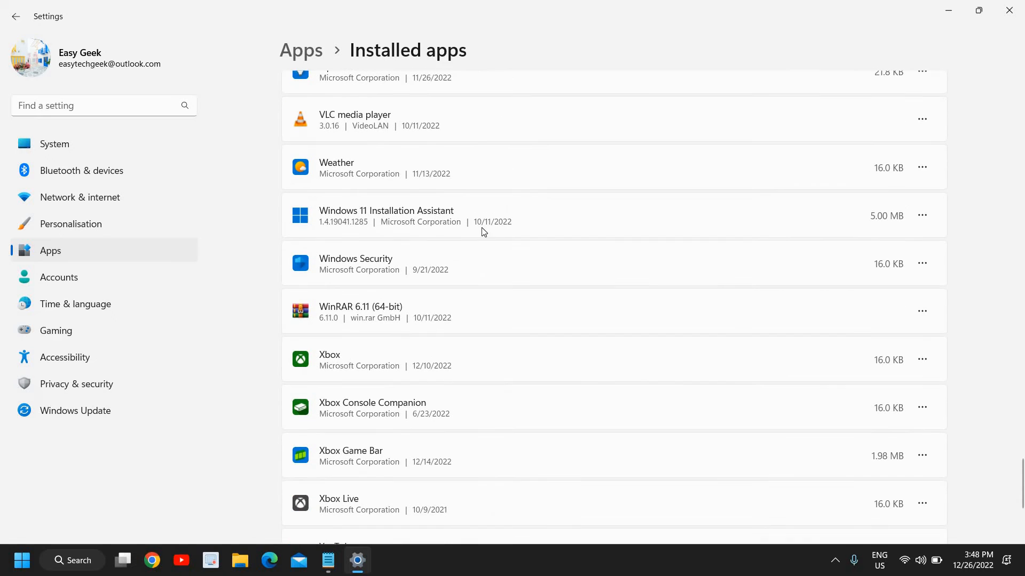
{"action": "mouse_move", "coordinate": [318, 252]}
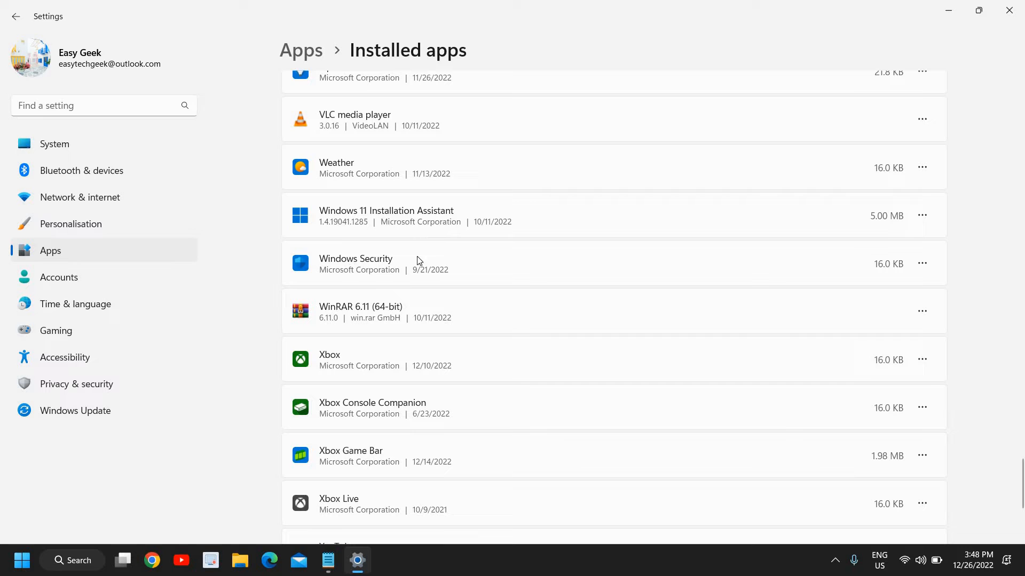
{"action": "mouse_move", "coordinate": [375, 268]}
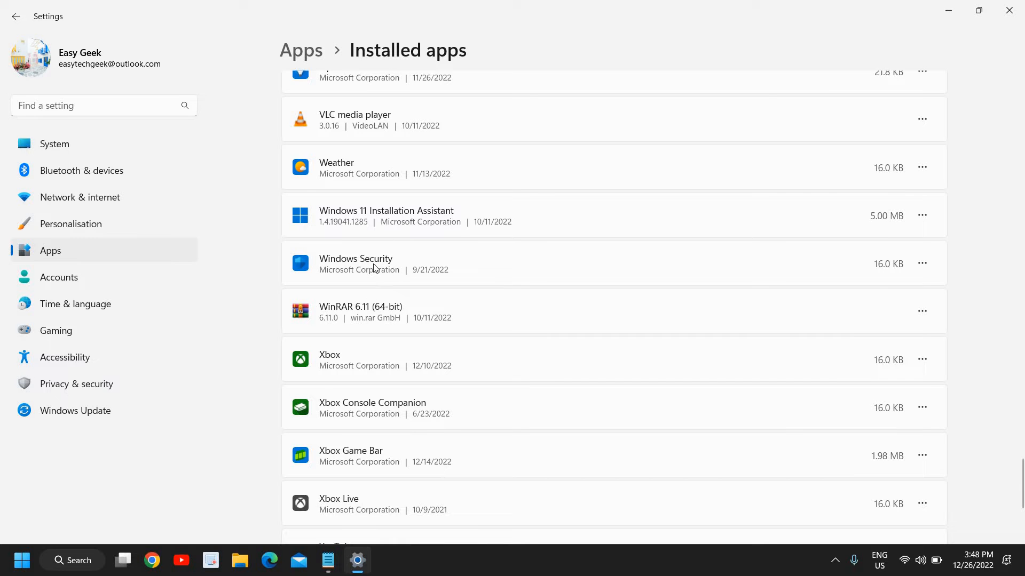
{"action": "mouse_move", "coordinate": [339, 273]}
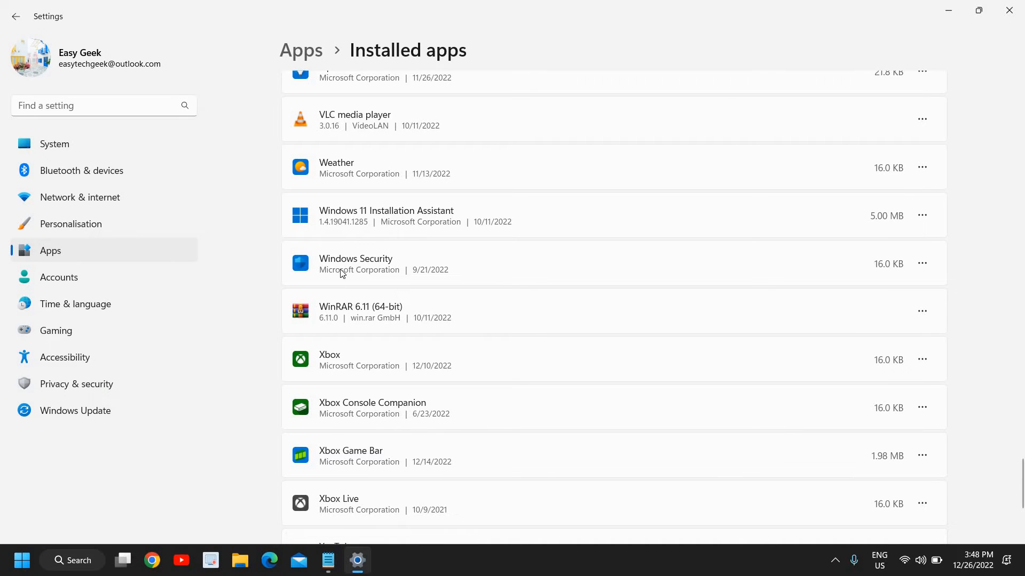
{"action": "mouse_move", "coordinate": [588, 289]}
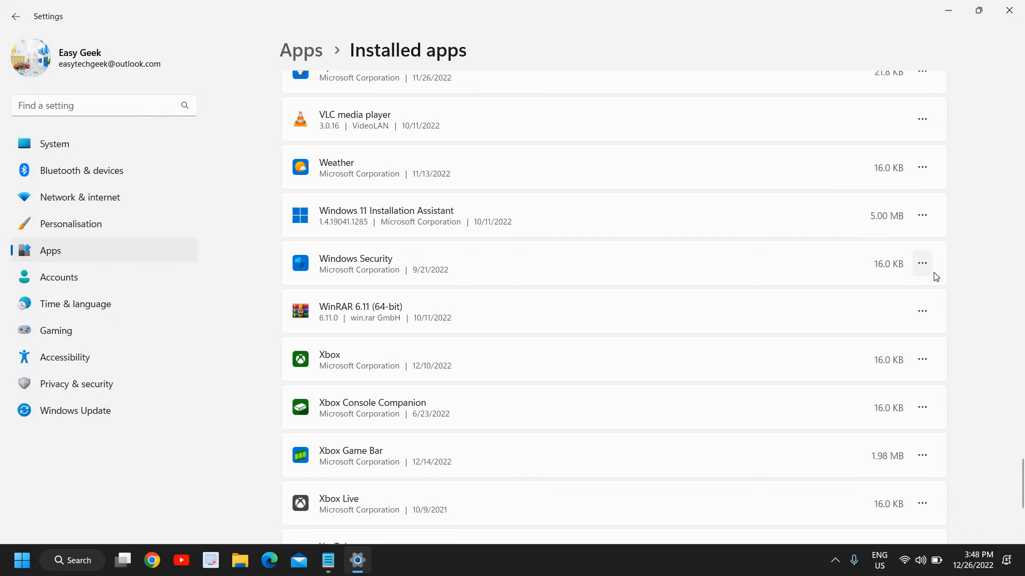
{"action": "left_click", "coordinate": [922, 264]}
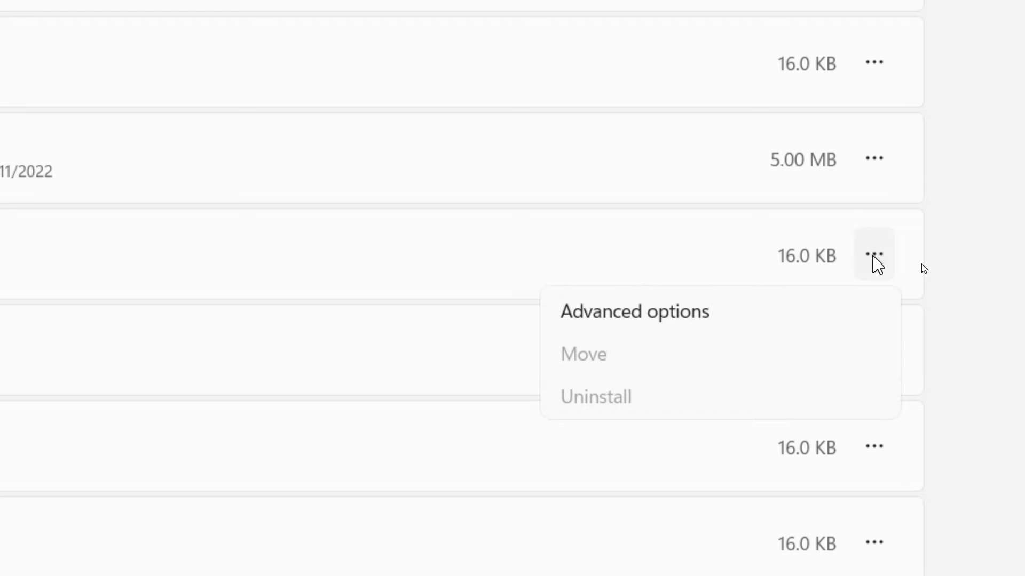
{"action": "mouse_move", "coordinate": [599, 322]}
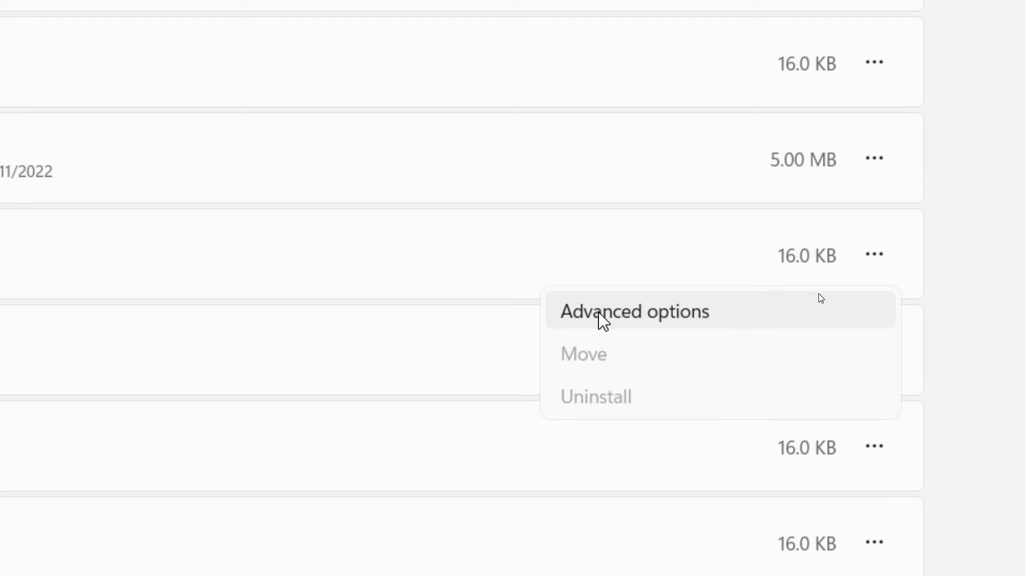
{"action": "mouse_move", "coordinate": [686, 330]}
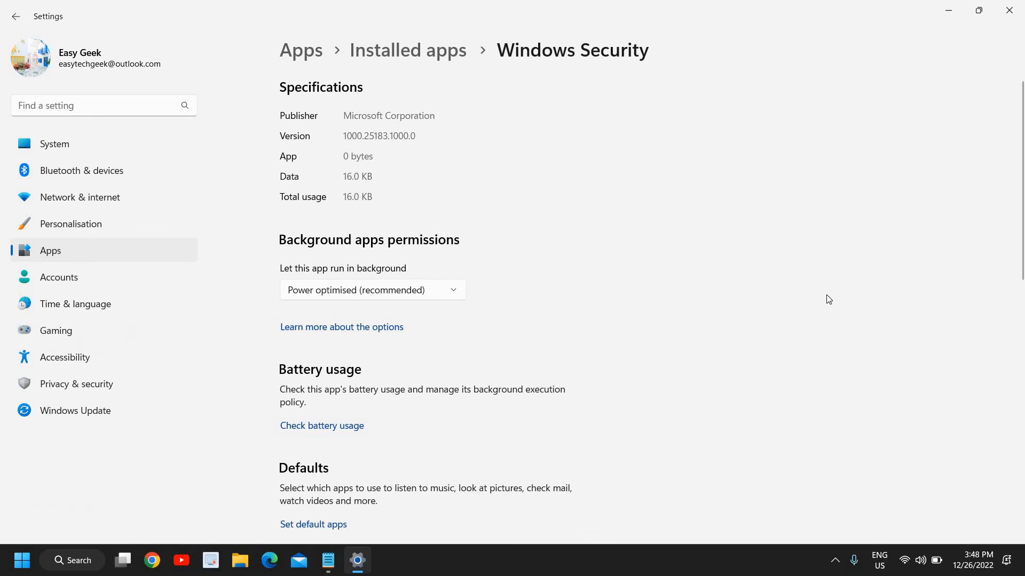
{"action": "mouse_move", "coordinate": [552, 308]}
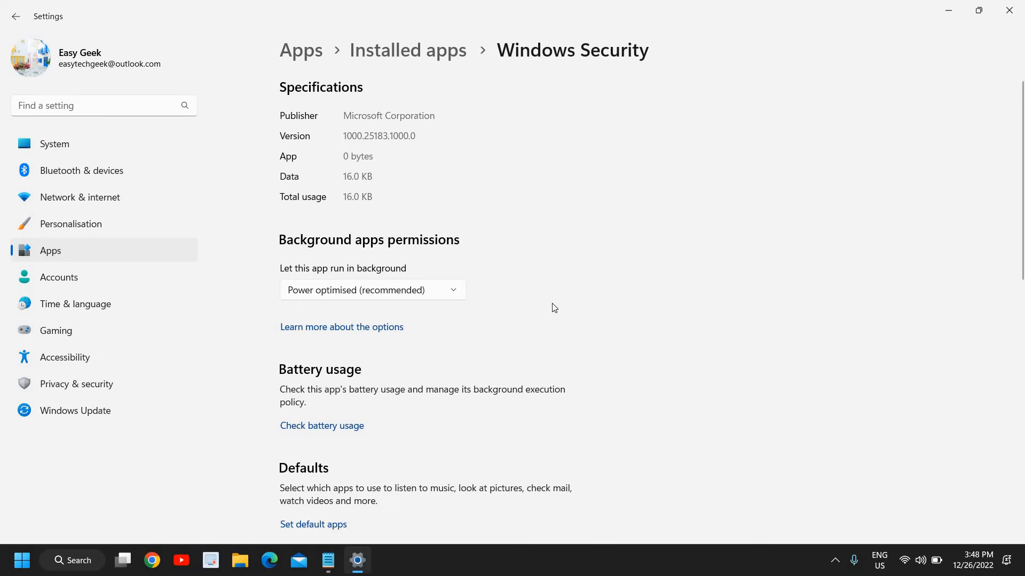
{"action": "mouse_move", "coordinate": [338, 276]}
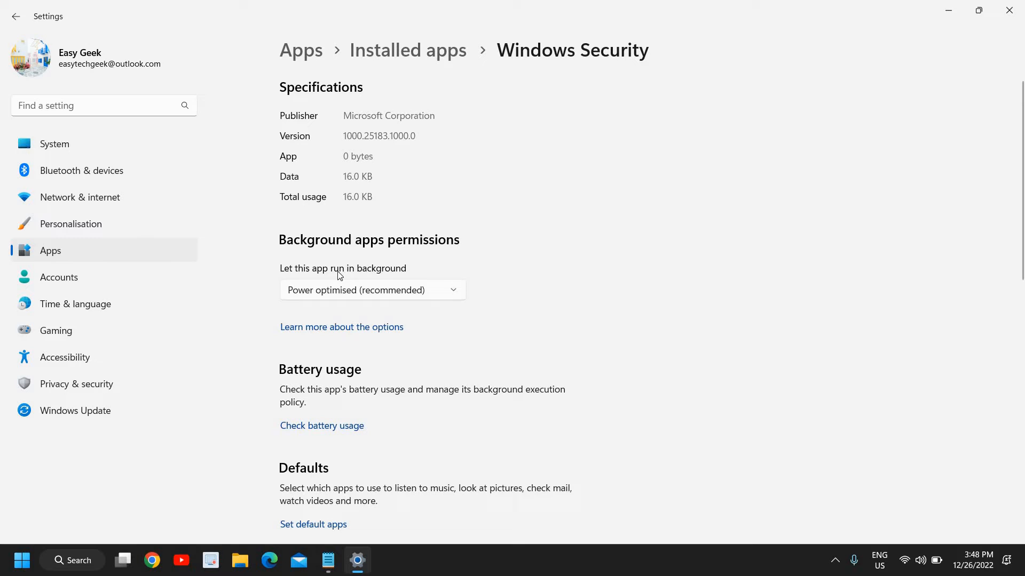
Step: Keep Windows Security's background permission at Power optimised, then repair the app from the Reset section
{"action": "left_click", "coordinate": [372, 290]}
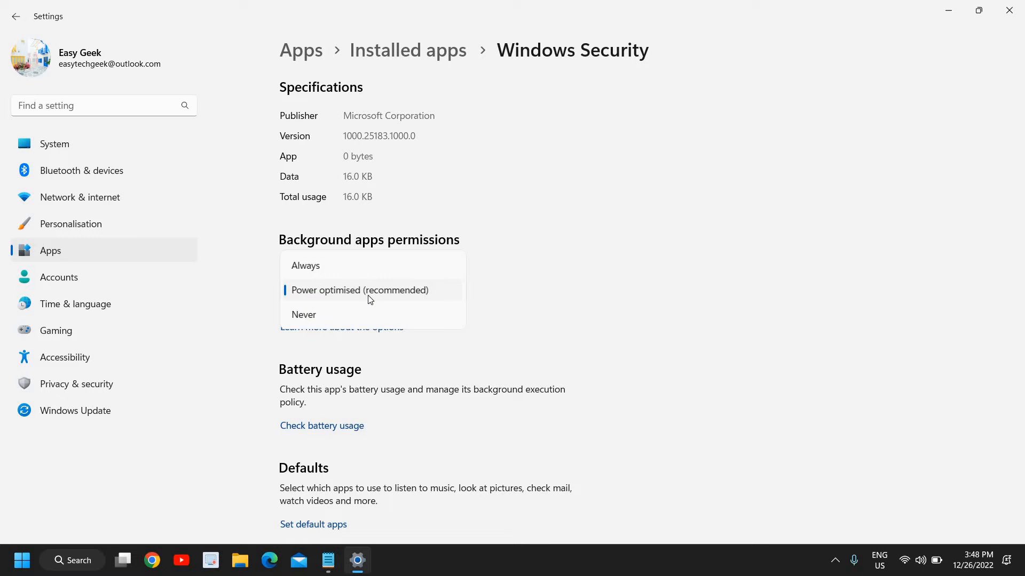
{"action": "mouse_move", "coordinate": [390, 296]}
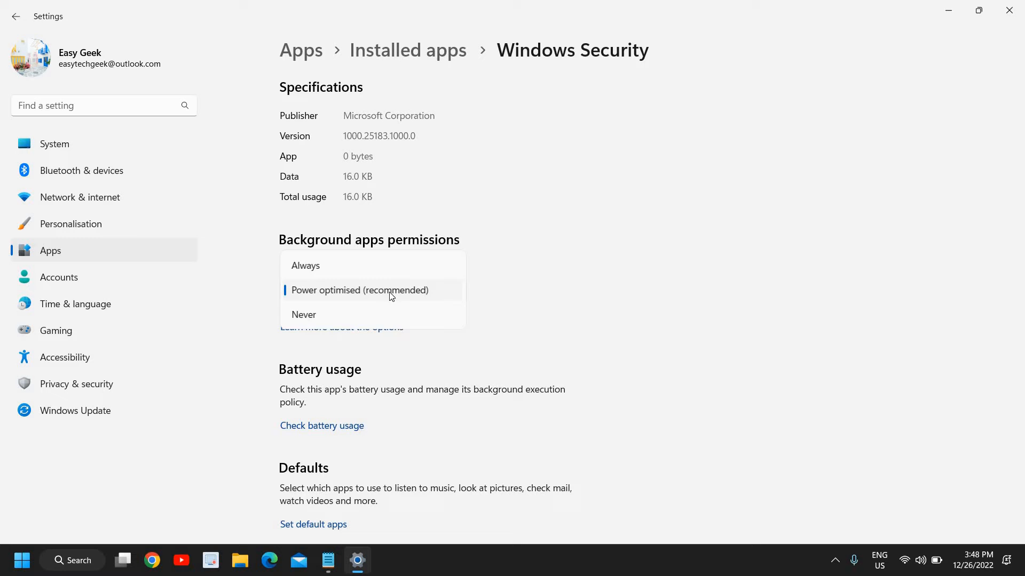
{"action": "left_click", "coordinate": [359, 290]}
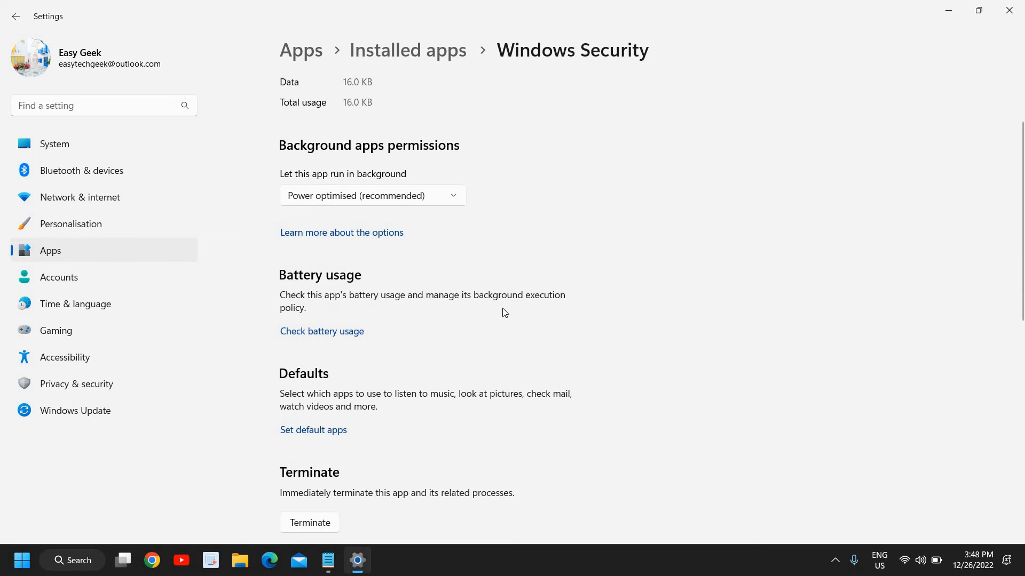
{"action": "scroll", "scroll_direction": "down", "scroll_amount": 3}
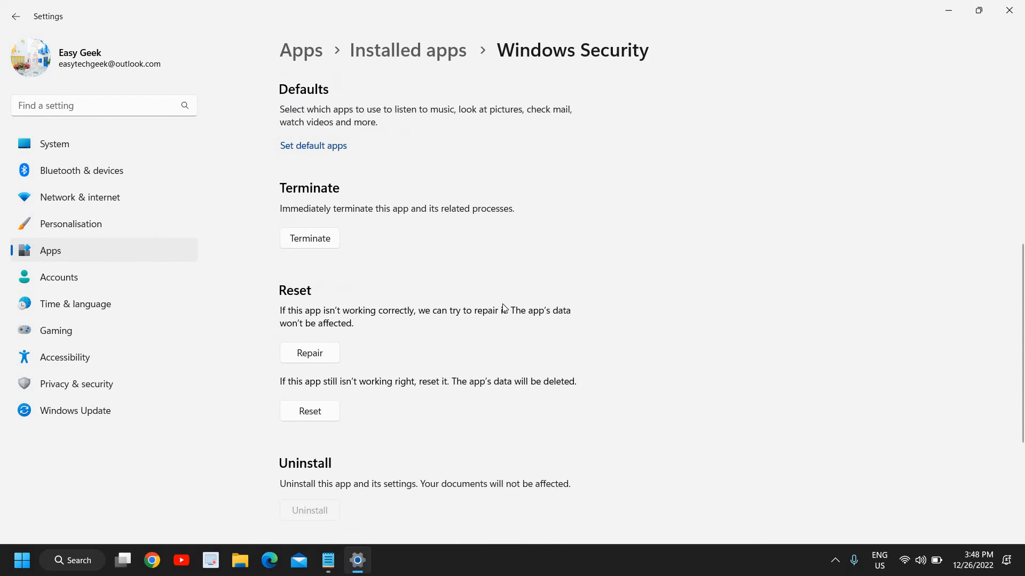
{"action": "scroll", "scroll_direction": "down", "scroll_amount": 3}
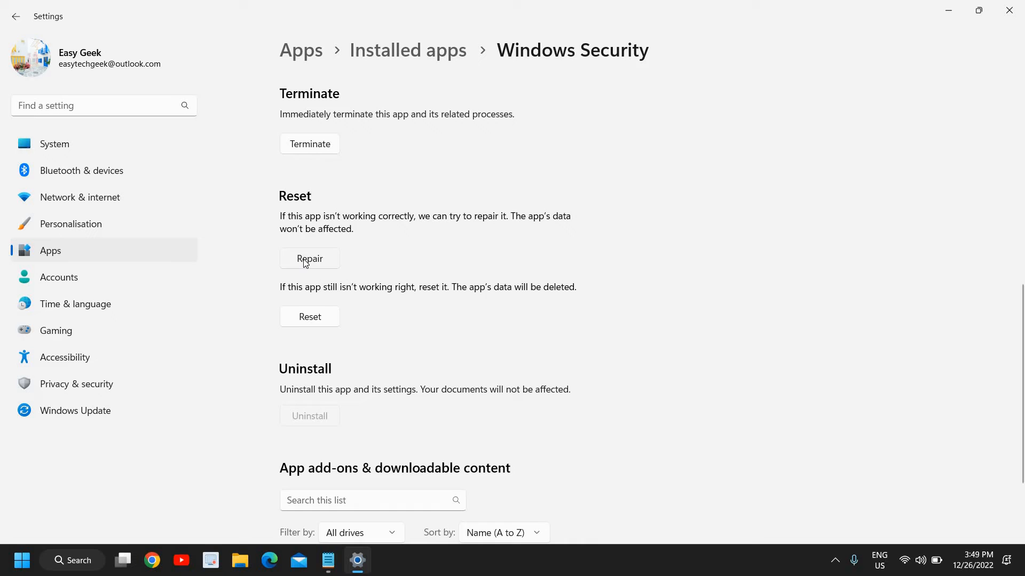
{"action": "left_click", "coordinate": [309, 259]}
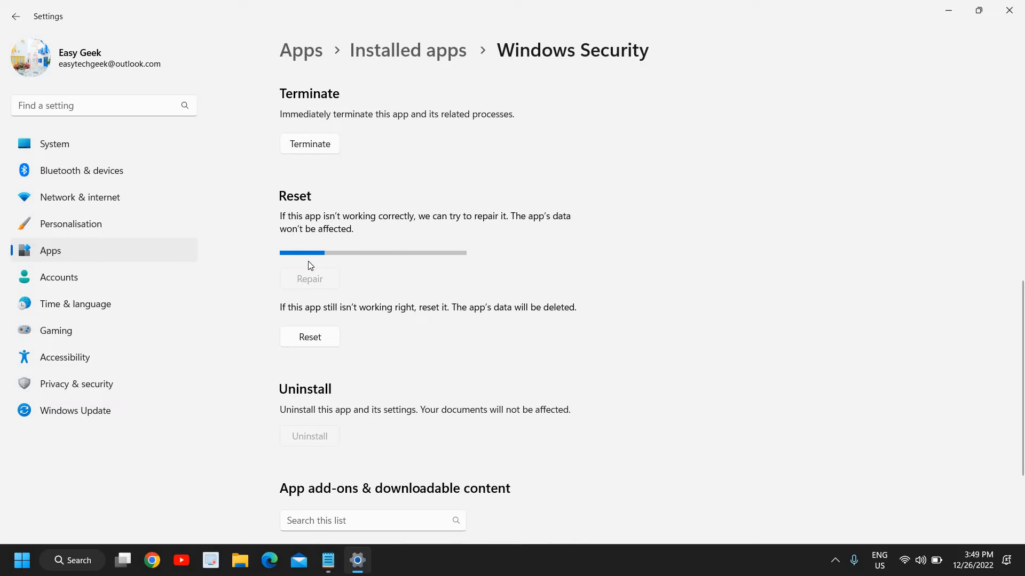
{"action": "left_click", "coordinate": [310, 279]}
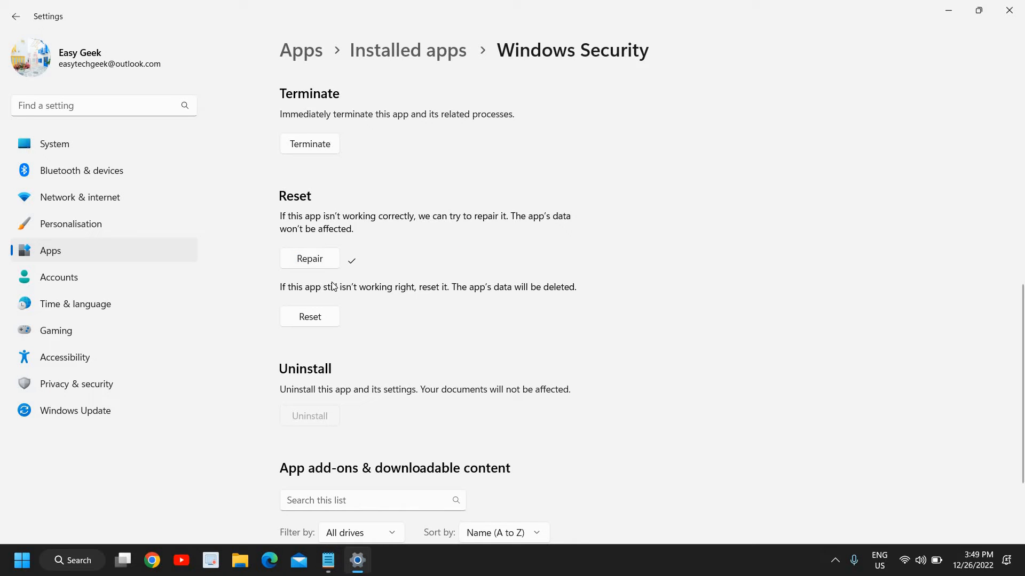
{"action": "mouse_move", "coordinate": [680, 423]}
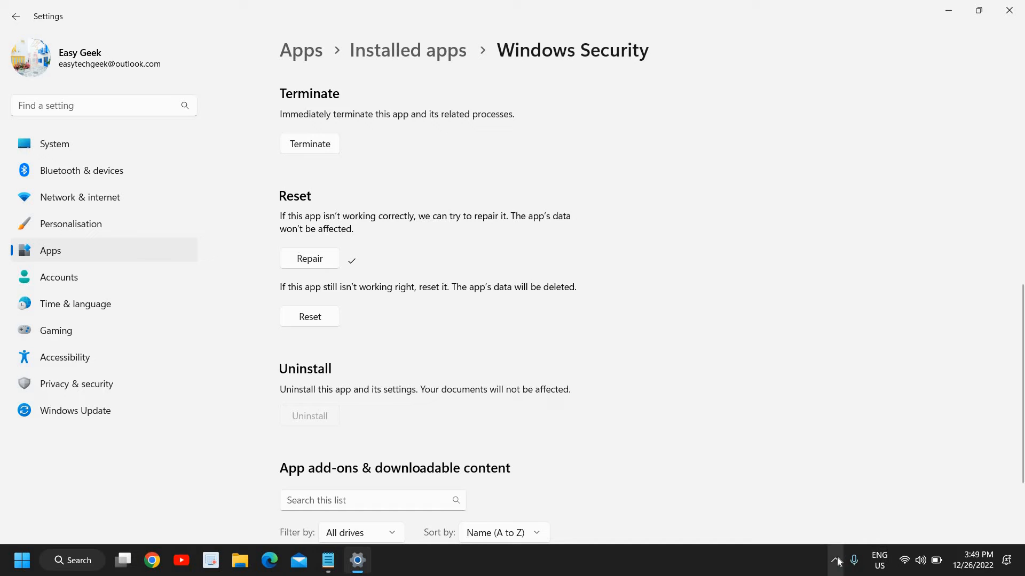
{"action": "left_click", "coordinate": [836, 561]}
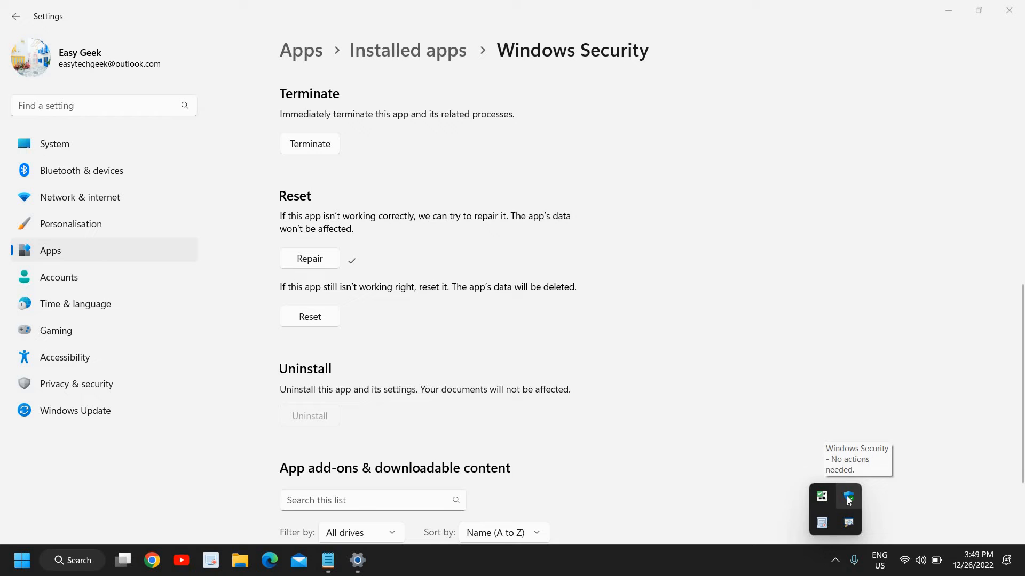
{"action": "left_click", "coordinate": [71, 561]}
{"action": "type", "text": "windows se"}
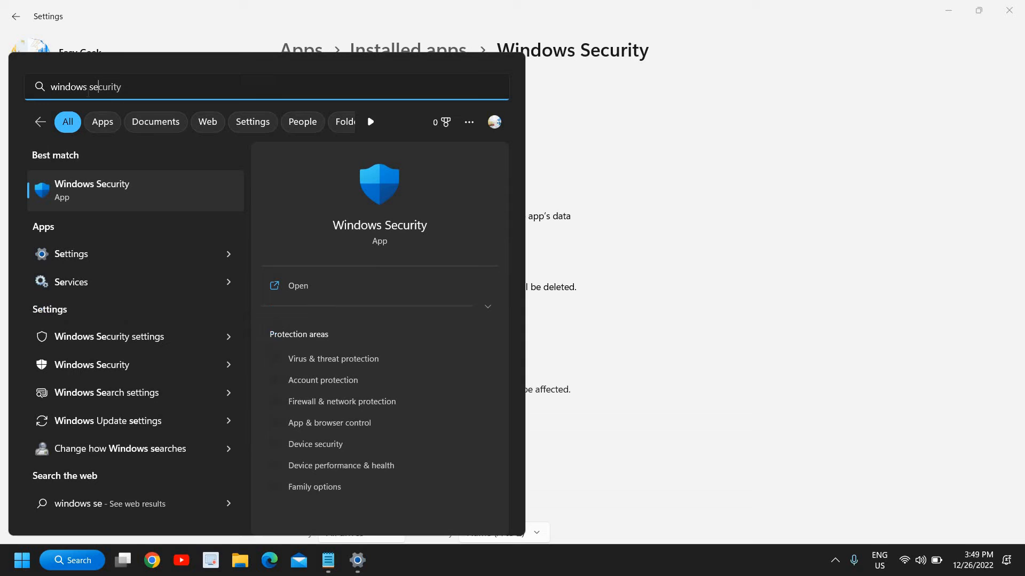
{"action": "mouse_move", "coordinate": [304, 286]}
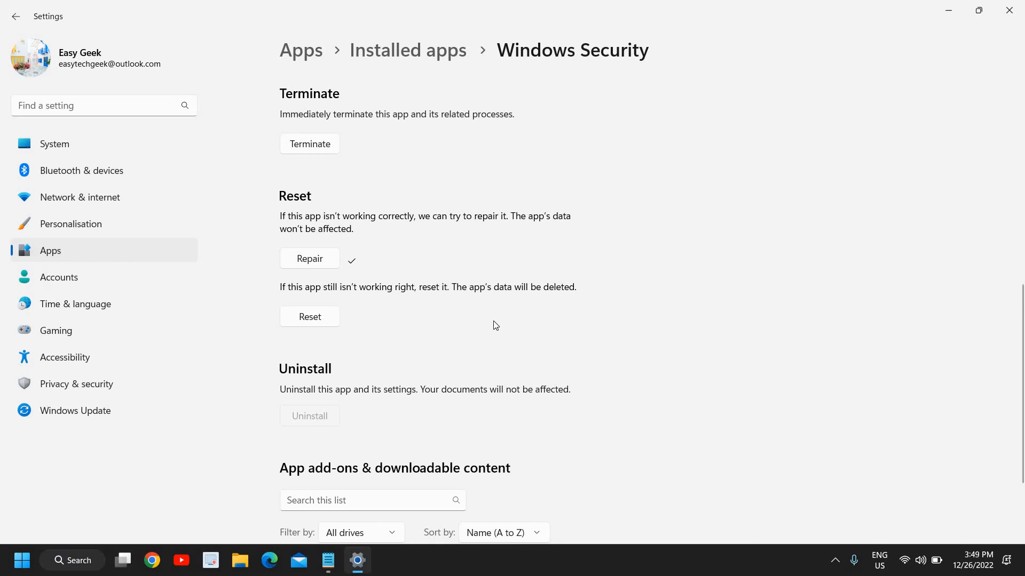
{"action": "mouse_move", "coordinate": [346, 270]}
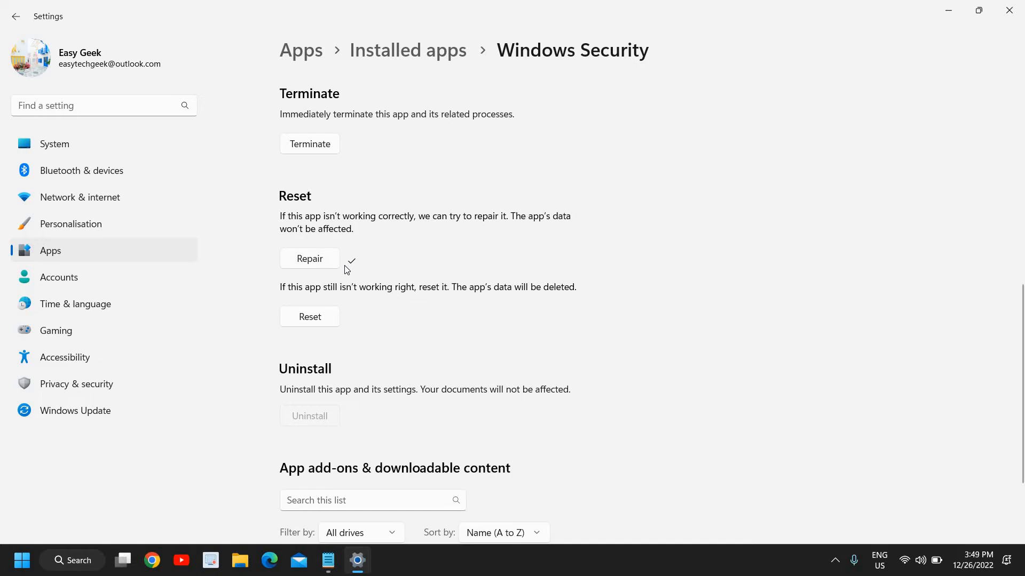
{"action": "mouse_move", "coordinate": [373, 282]}
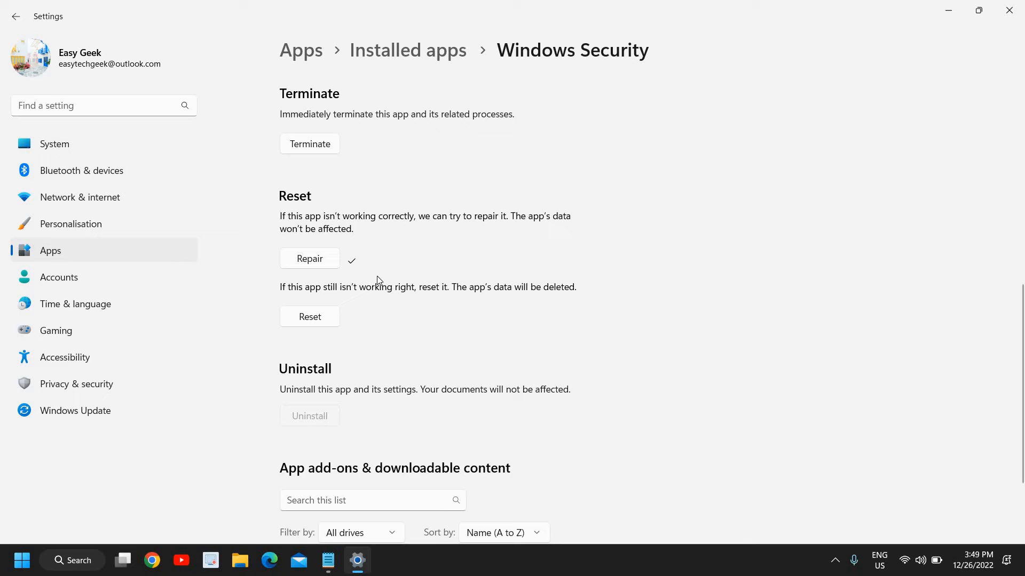
{"action": "mouse_move", "coordinate": [393, 341]}
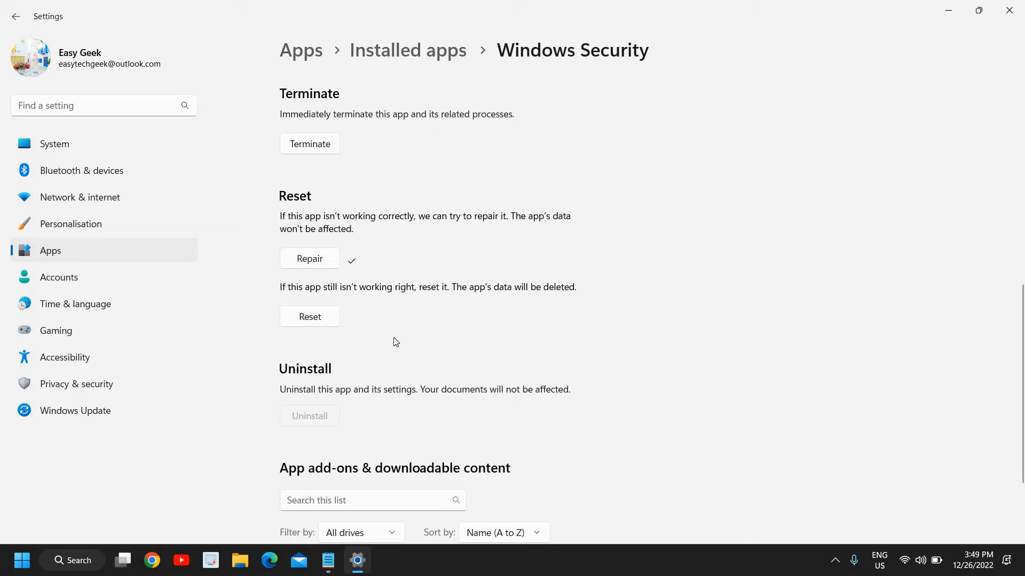
{"action": "mouse_move", "coordinate": [353, 332]}
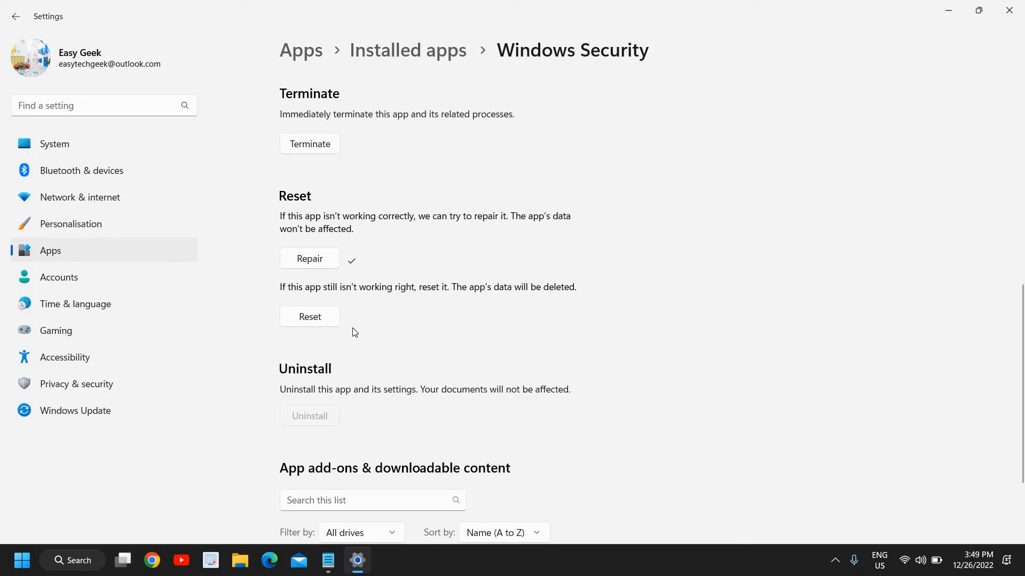
Step: Reset Windows Security, confirming permanent deletion of its data, and close Settings
{"action": "left_click", "coordinate": [310, 316]}
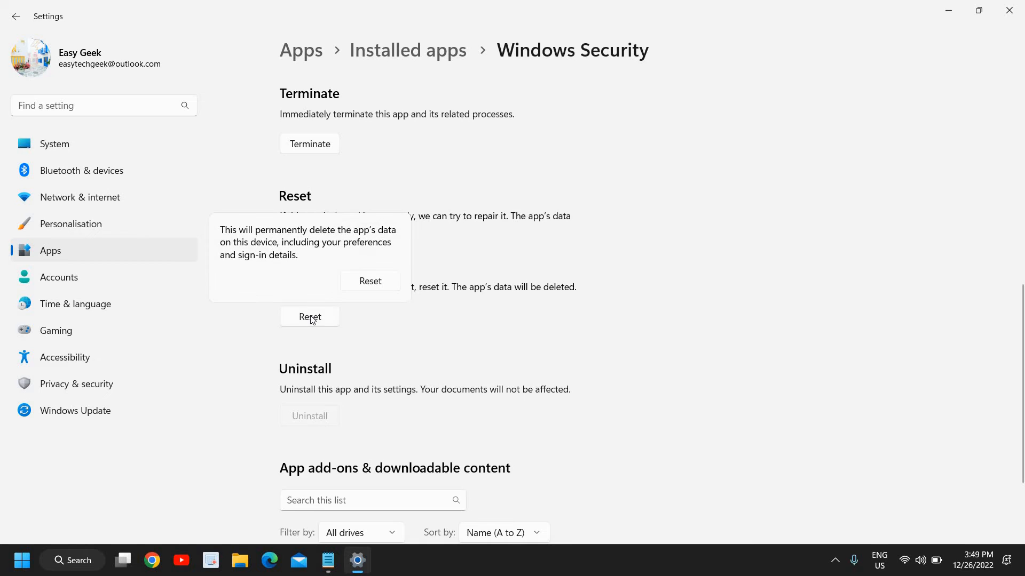
{"action": "left_click", "coordinate": [369, 281]}
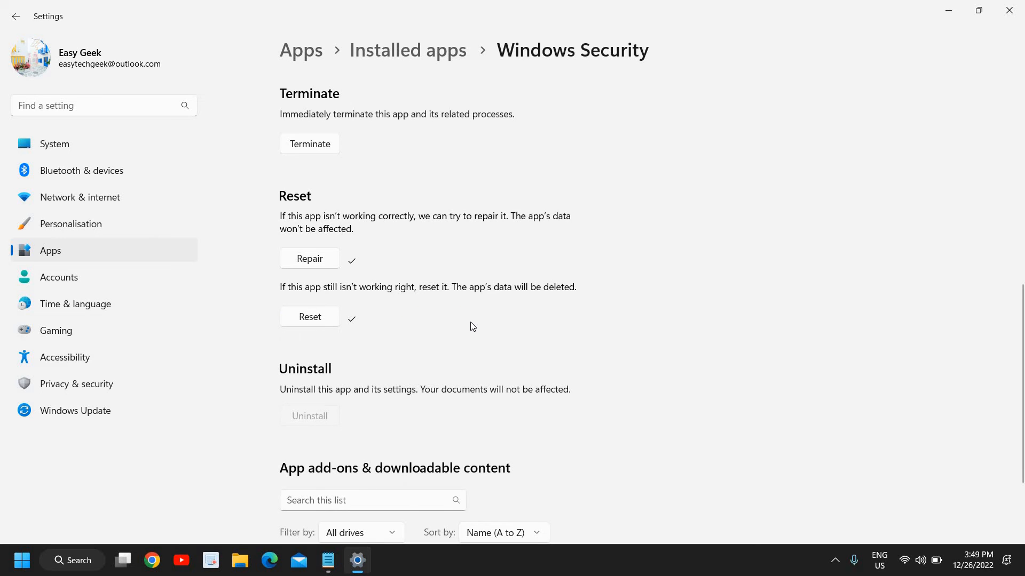
{"action": "mouse_move", "coordinate": [473, 324]}
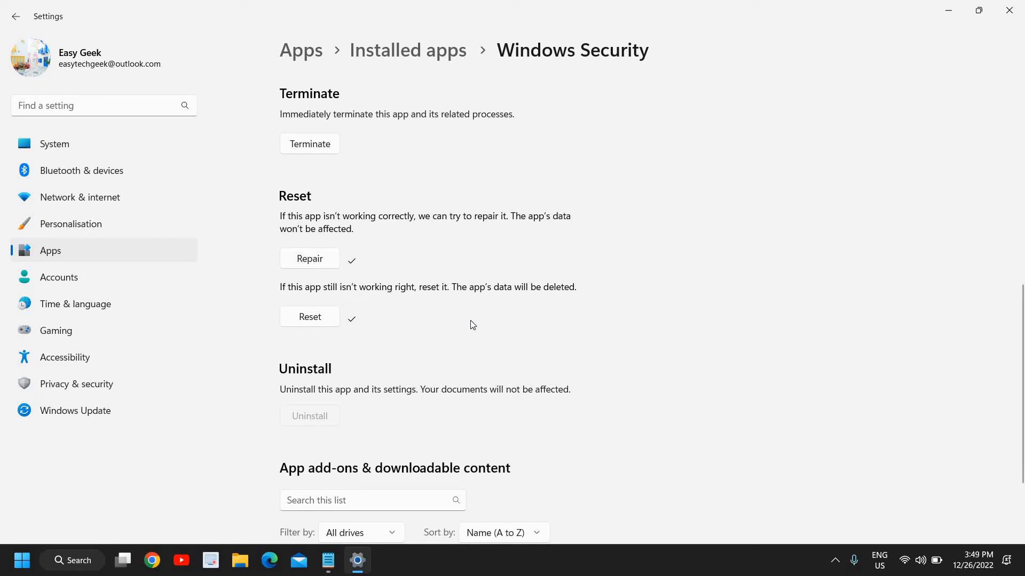
{"action": "mouse_move", "coordinate": [952, 126]}
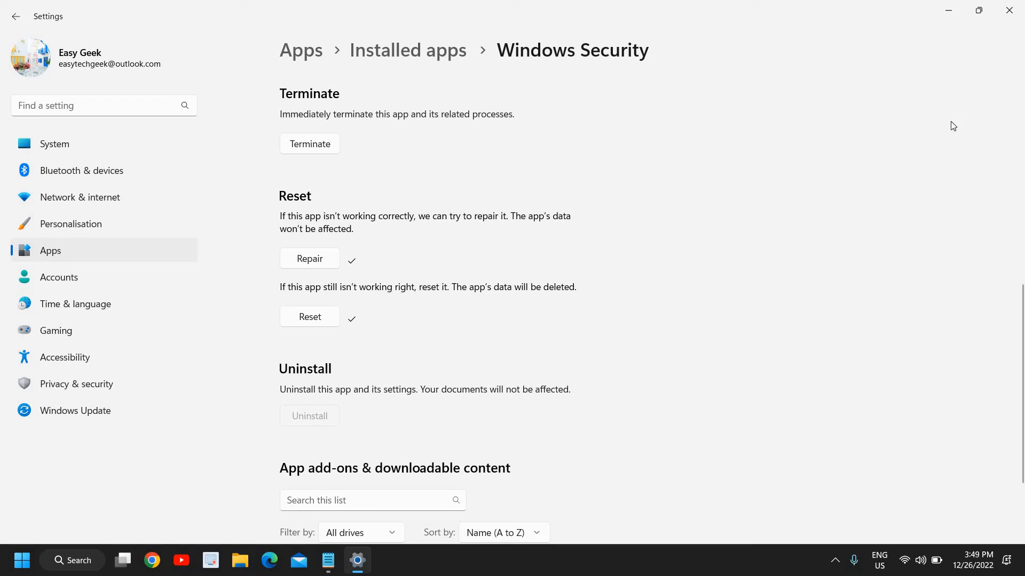
{"action": "left_click", "coordinate": [1008, 11]}
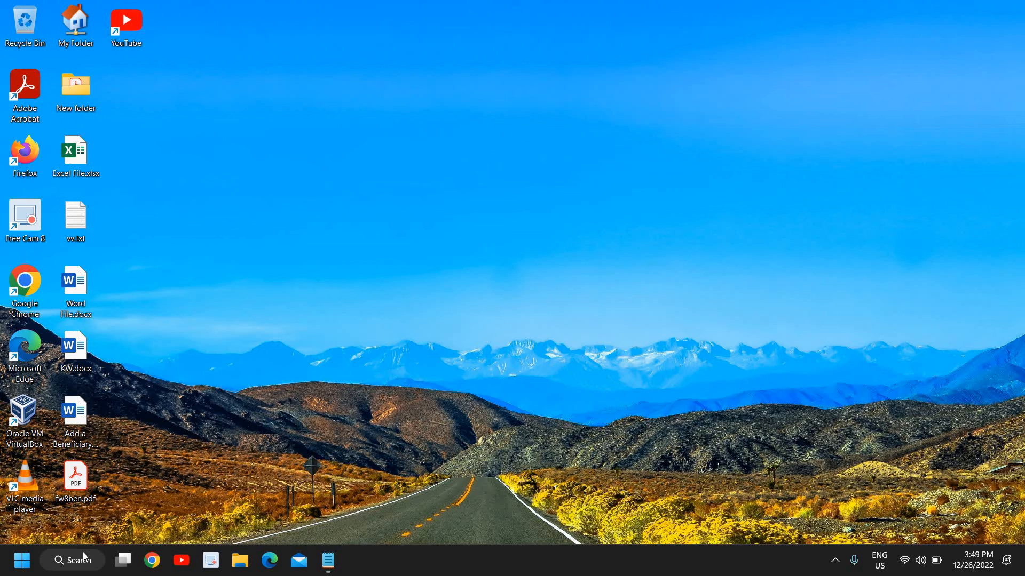
{"action": "mouse_move", "coordinate": [109, 525]}
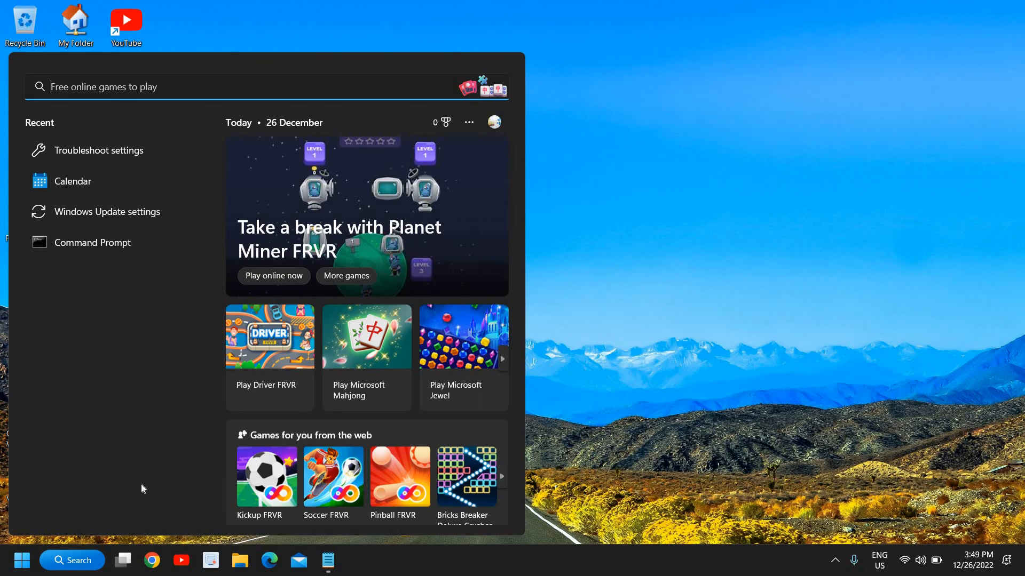
Step: Search for 'cmd' and launch Command Prompt with administrator rights
{"action": "type", "text": "c"}
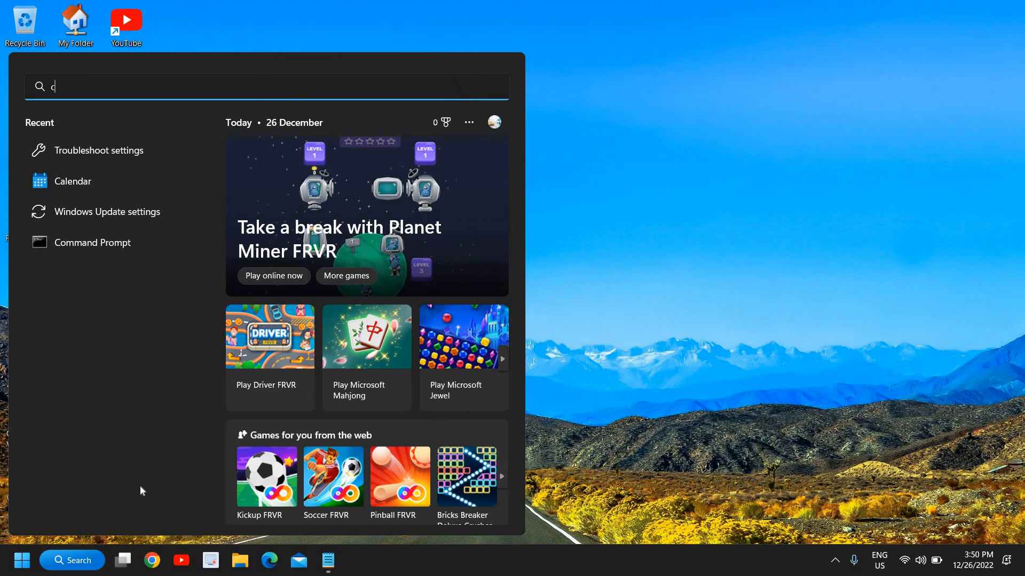
{"action": "type", "text": "md"}
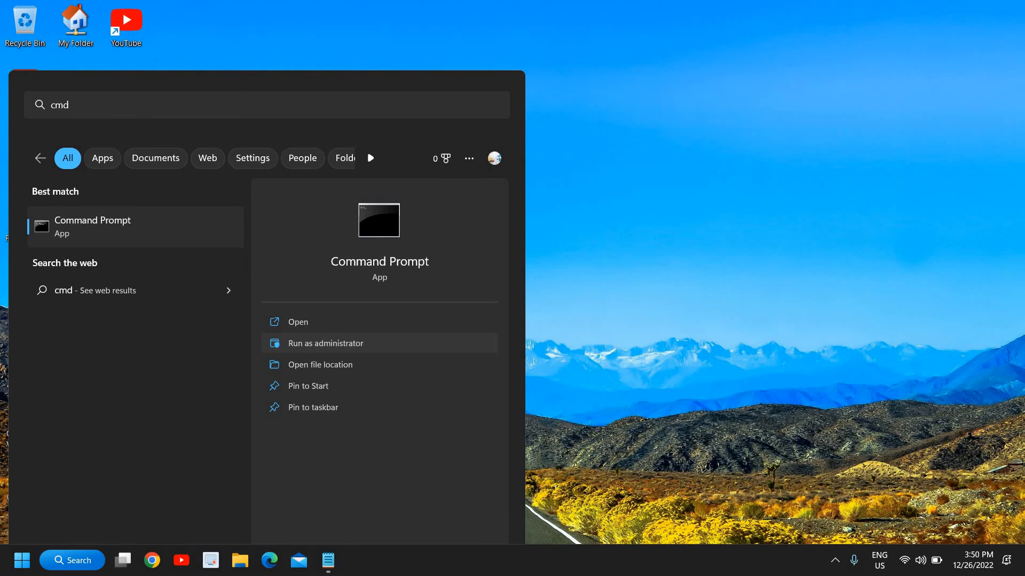
{"action": "left_click", "coordinate": [324, 343]}
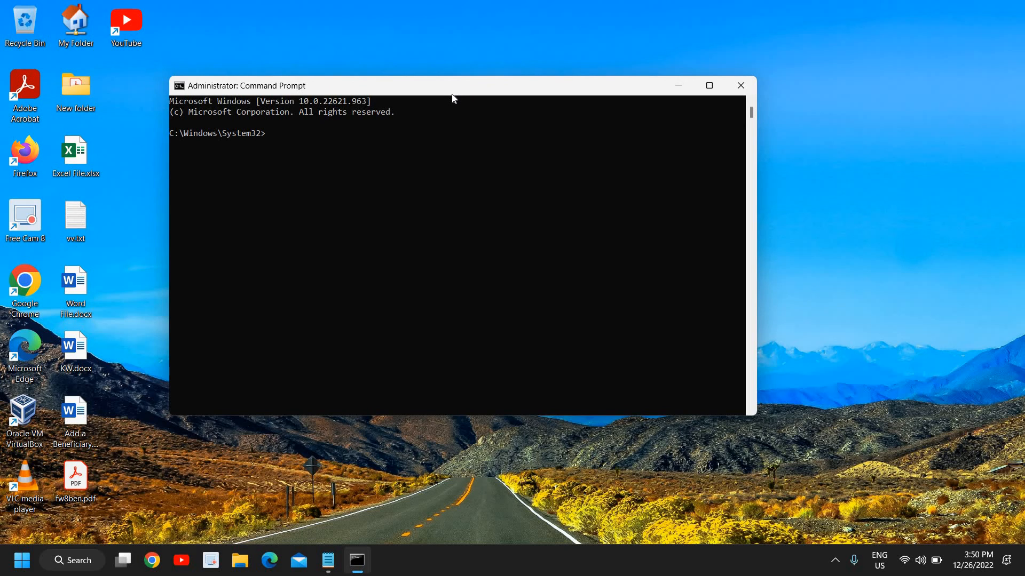
Step: Run sfc /scannow at the elevated prompt to start the system file check
{"action": "type", "text": "sfc /sca"}
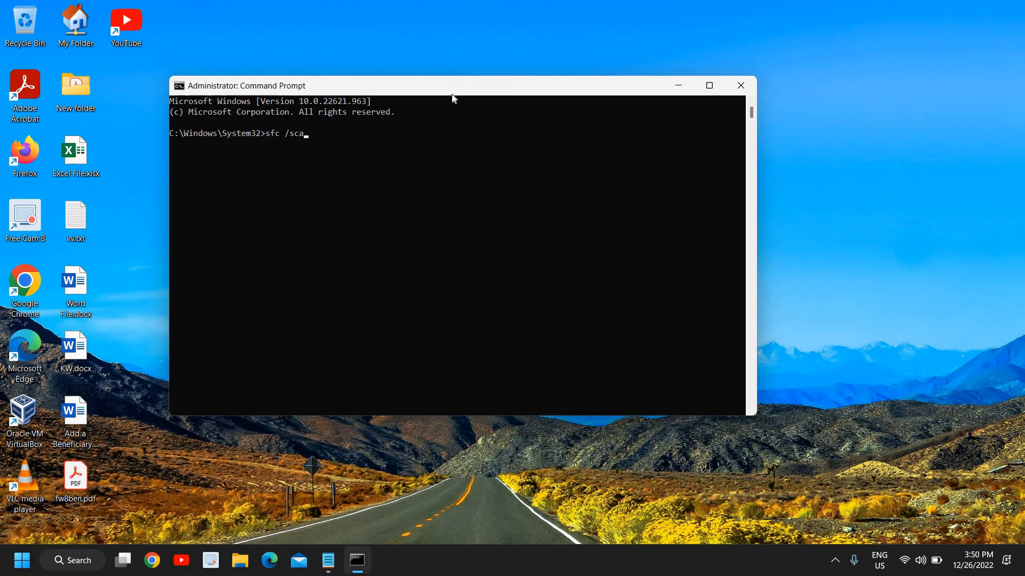
{"action": "type", "text": "nnow"}
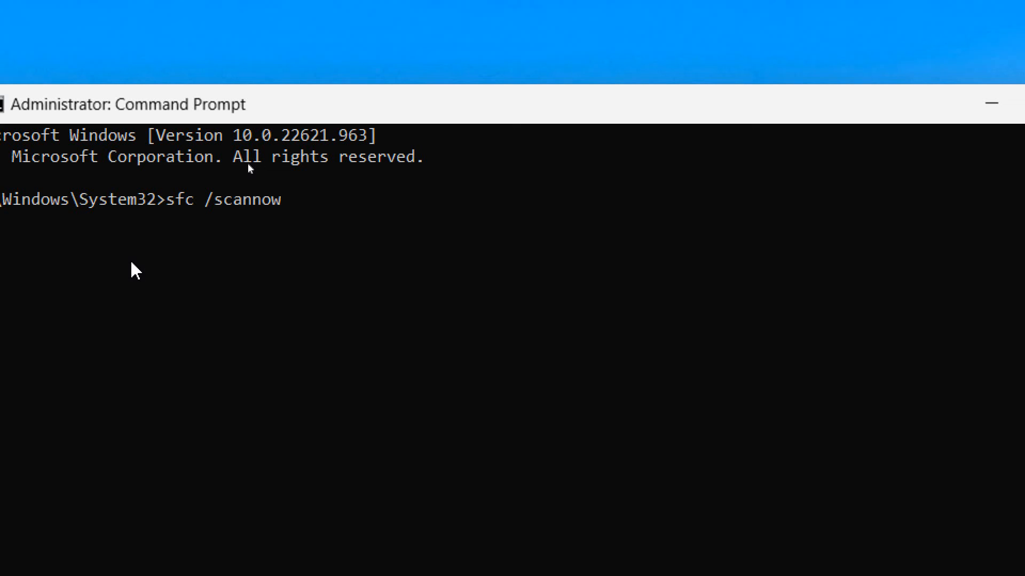
{"action": "key", "text": "enter"}
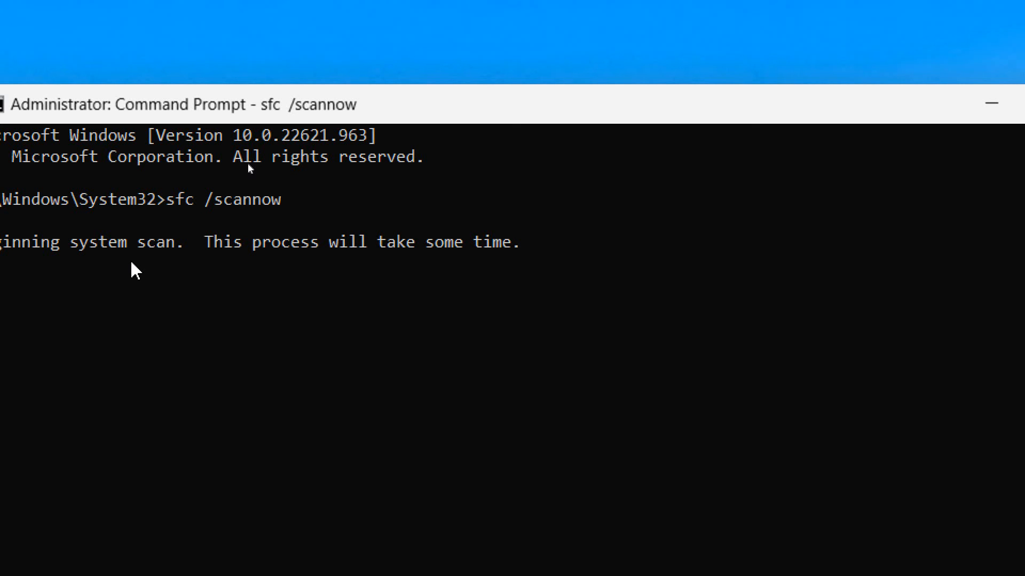